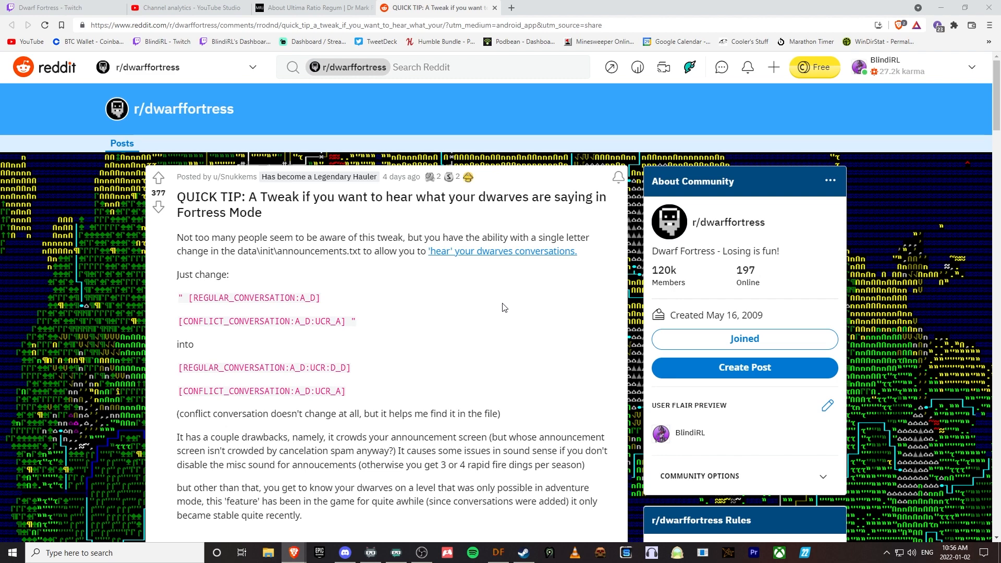
Find the [REGULAR_CONVERSATION:A_D] line in announcements.txt, then return to the Reddit tip
scroll(down, 3)
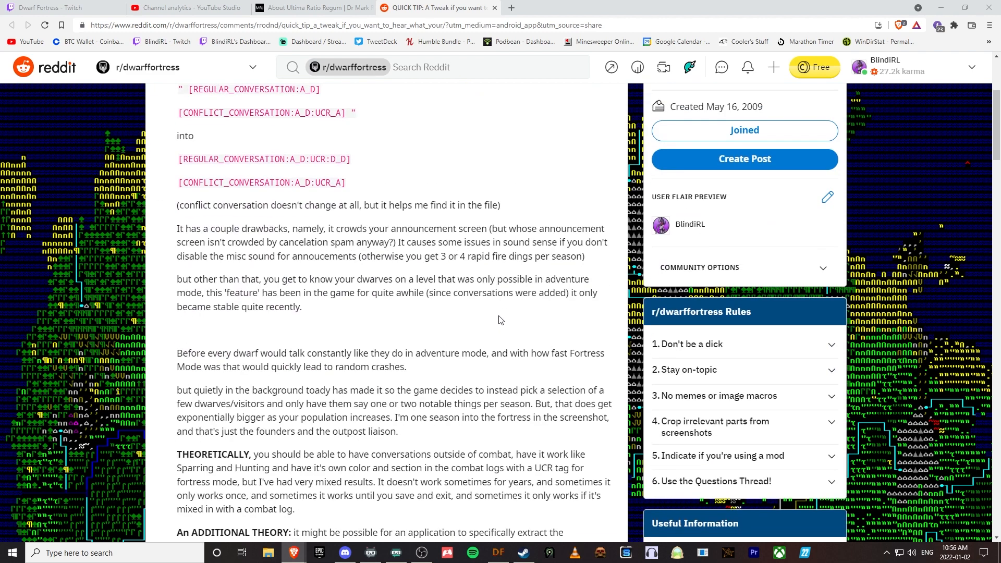
mouse_move(511, 321)
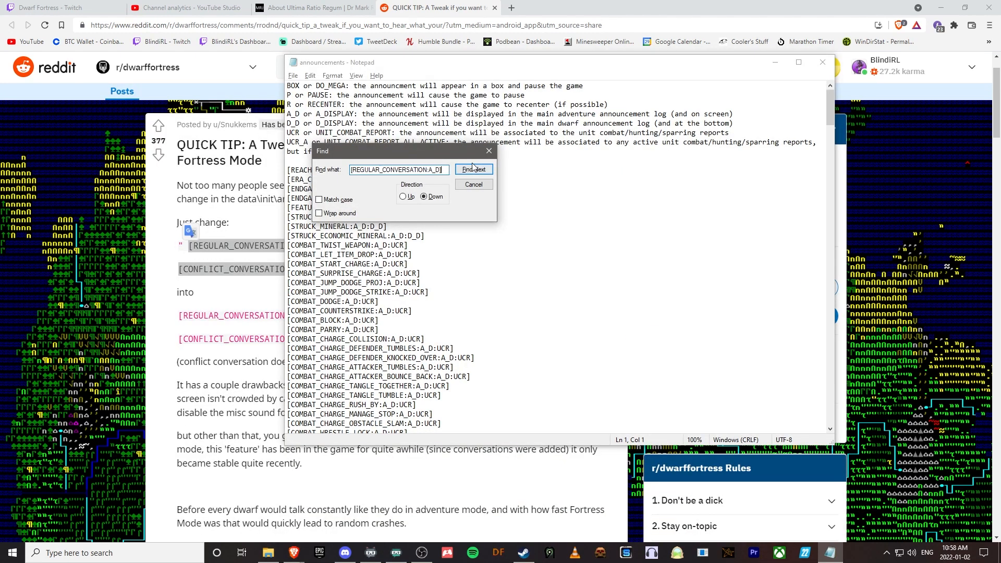
click(473, 169)
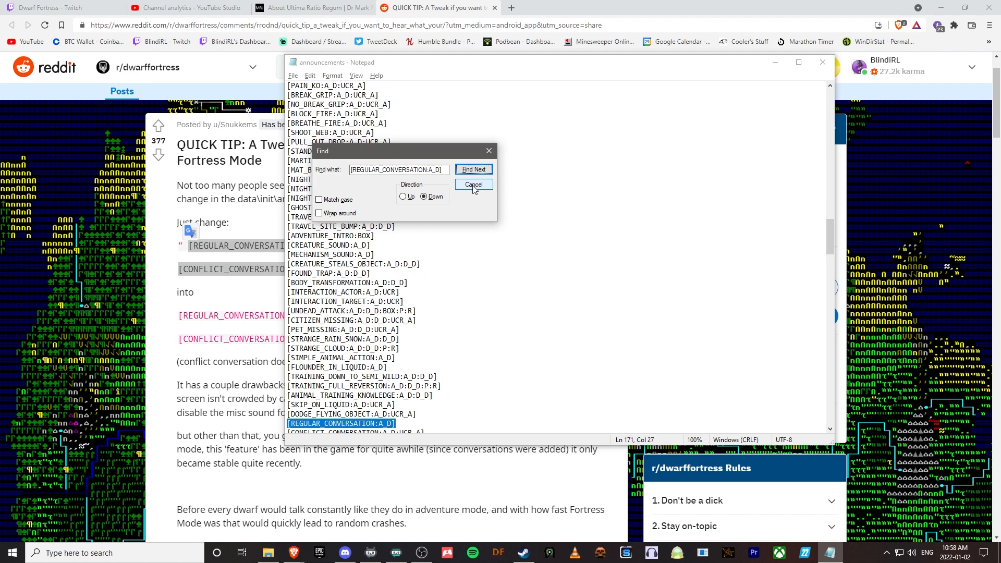
click(472, 185)
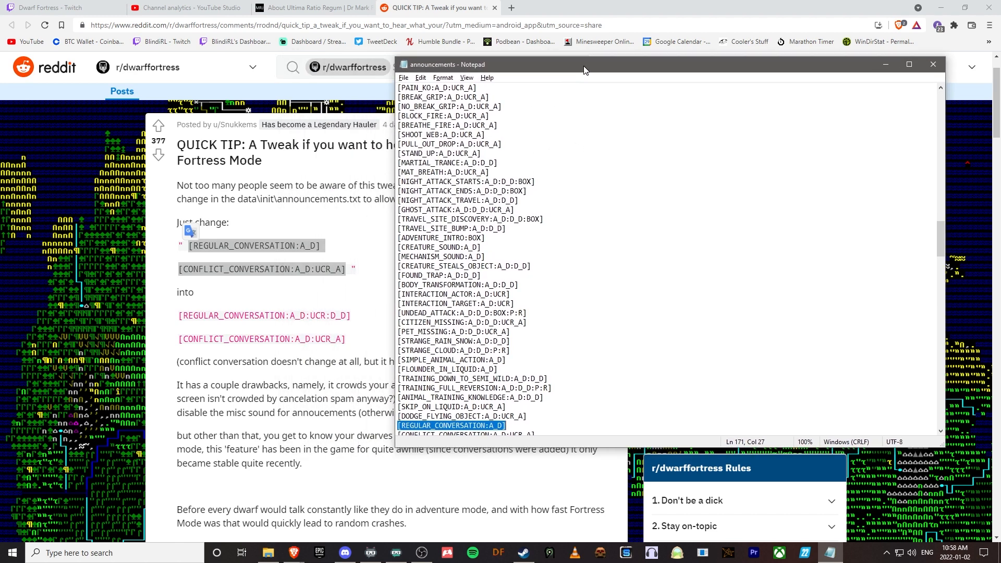
click(933, 64)
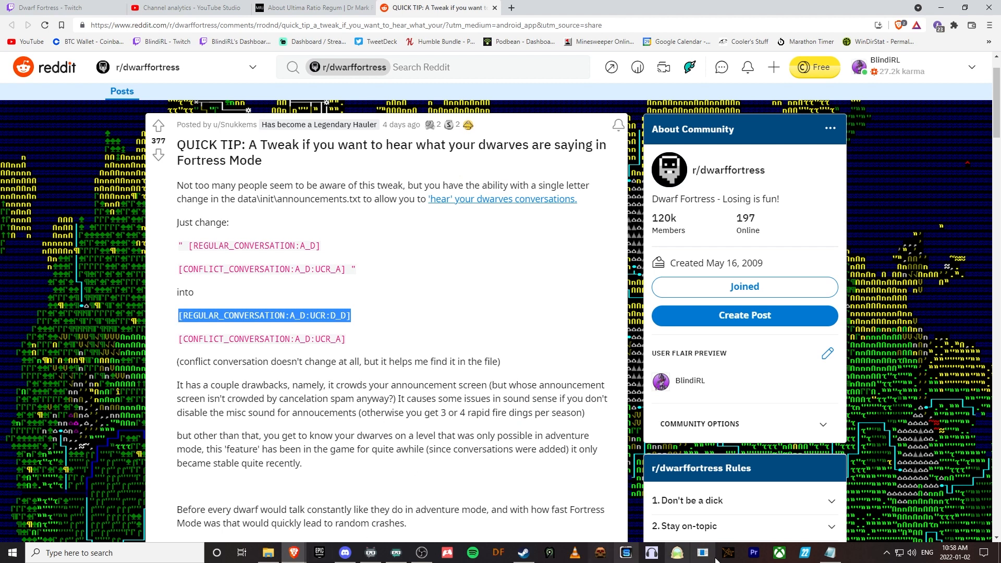
Replace the line with REGULAR_CONVERSATION:A_D:UCR:D_D and locate CONFLICT_CONVERSATION below, then minimize Notepad
click(703, 552)
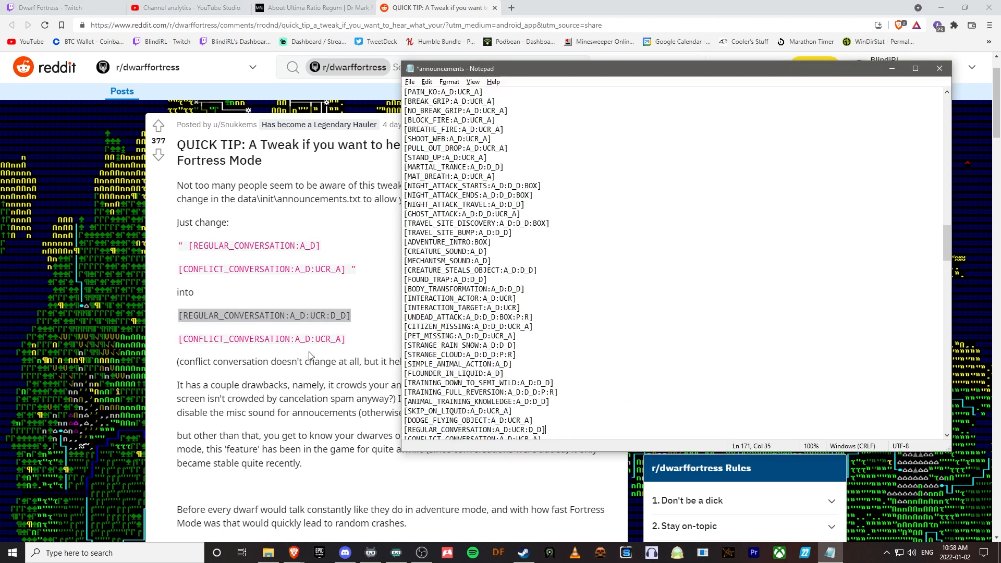
key(ctrl+f)
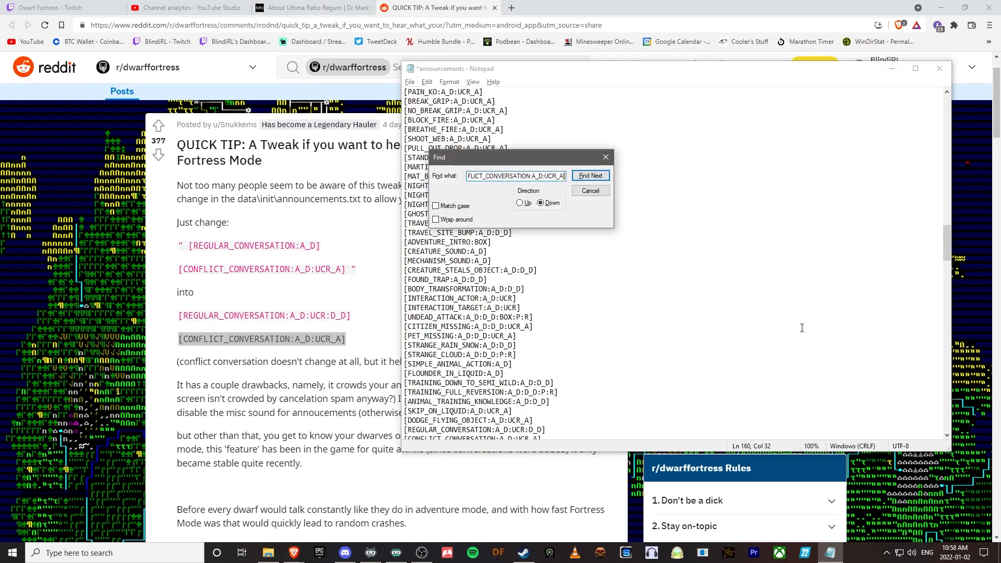
click(589, 176)
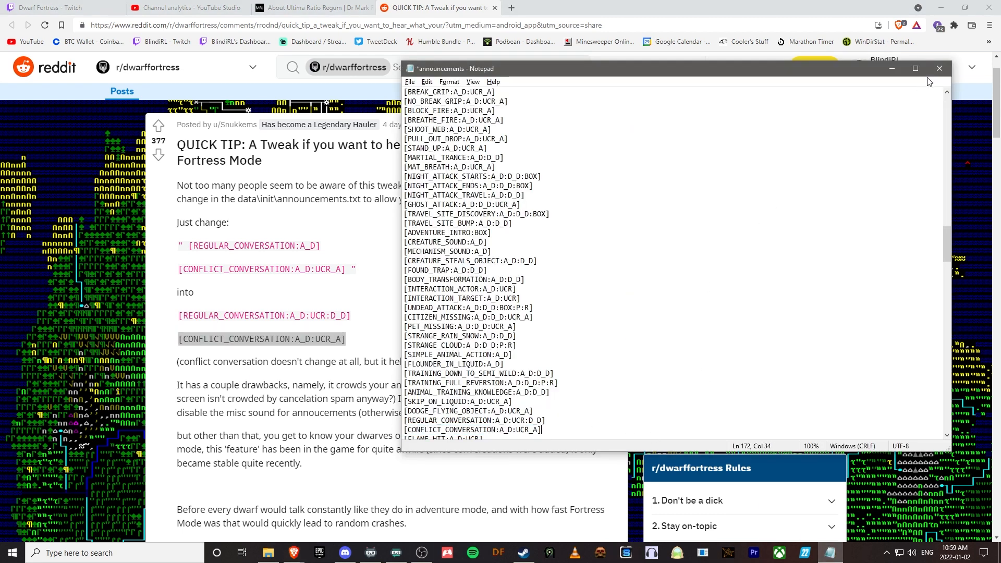
click(937, 68)
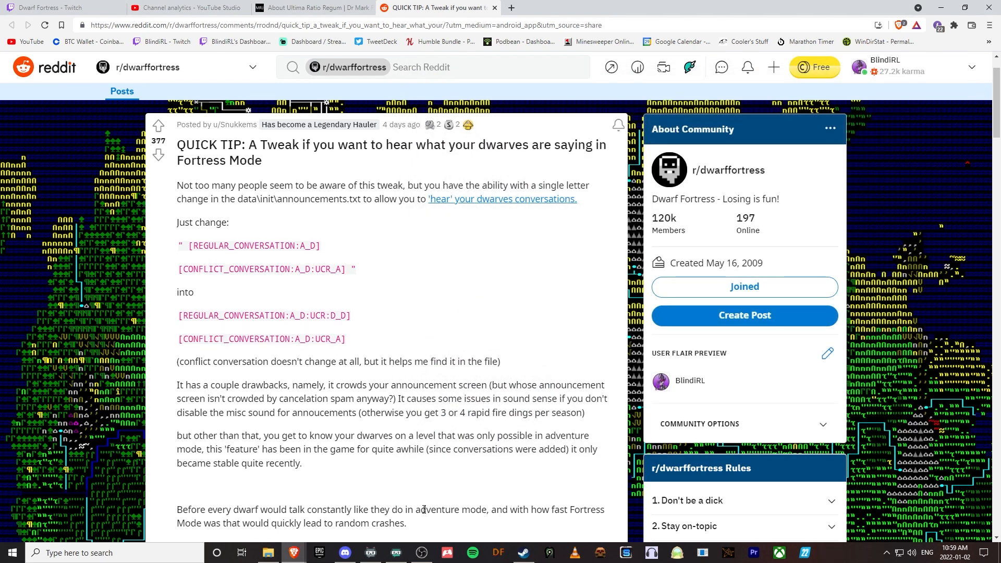
mouse_move(466, 276)
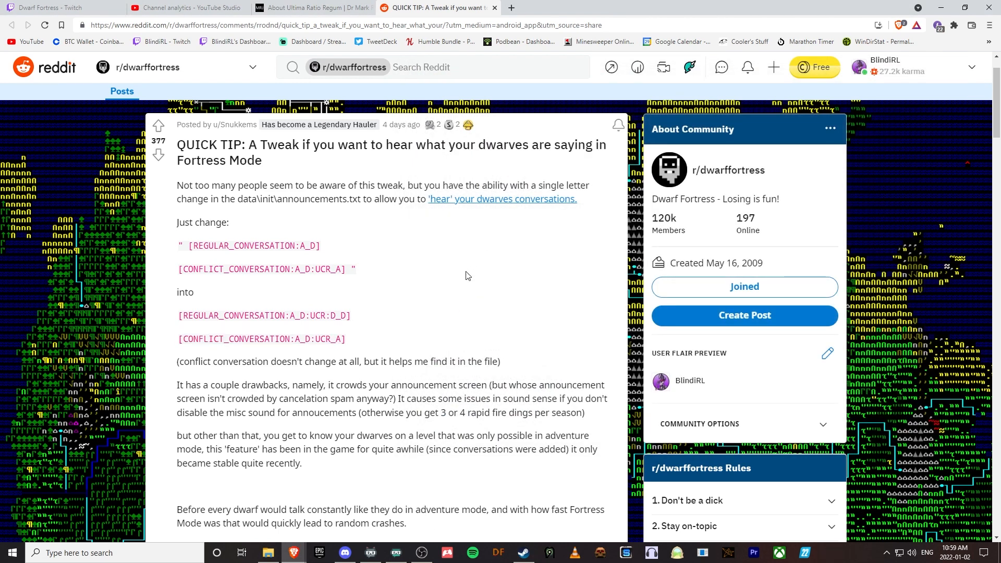